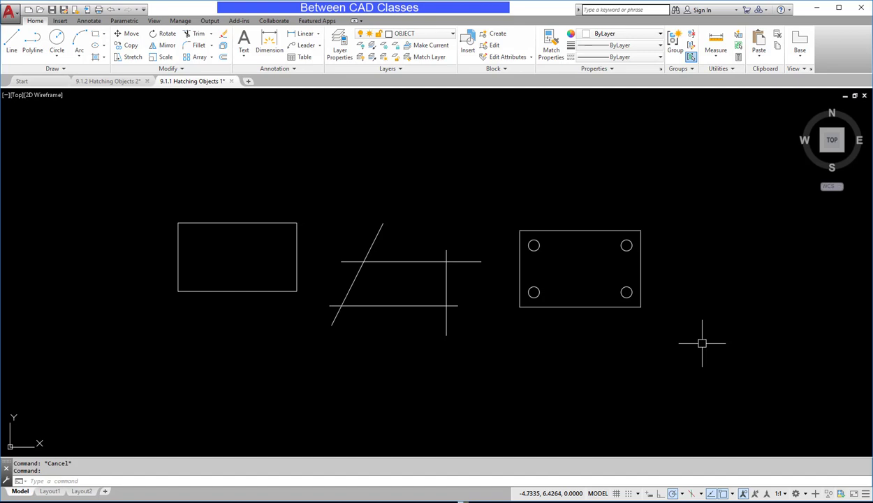
mouse_move(631, 166)
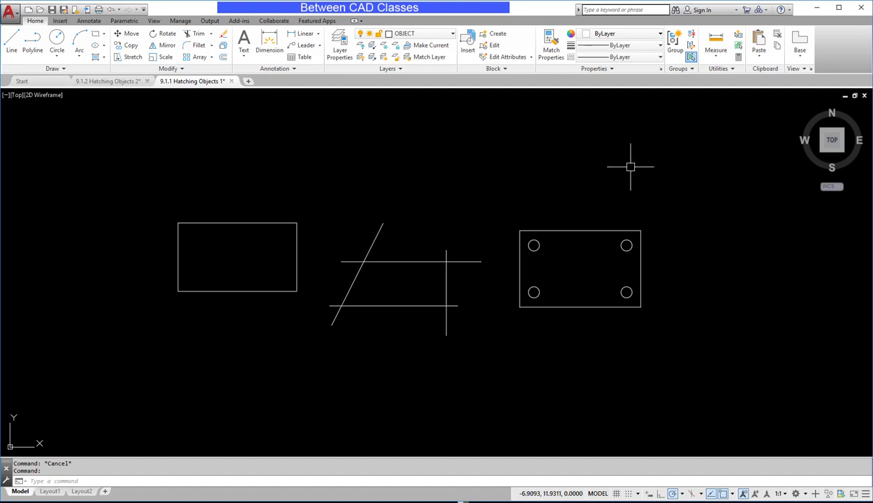
Step: Choose HATCHING from the Layer dropdown as the current layer
left_click(453, 34)
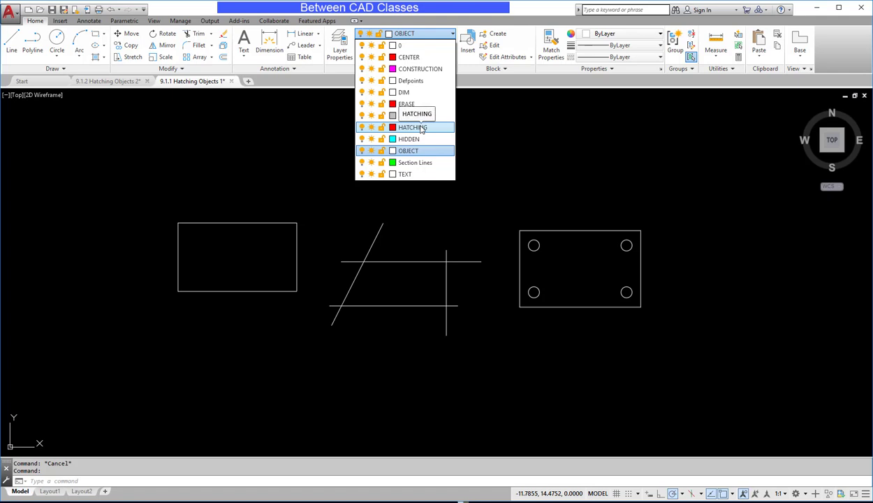
left_click(412, 127)
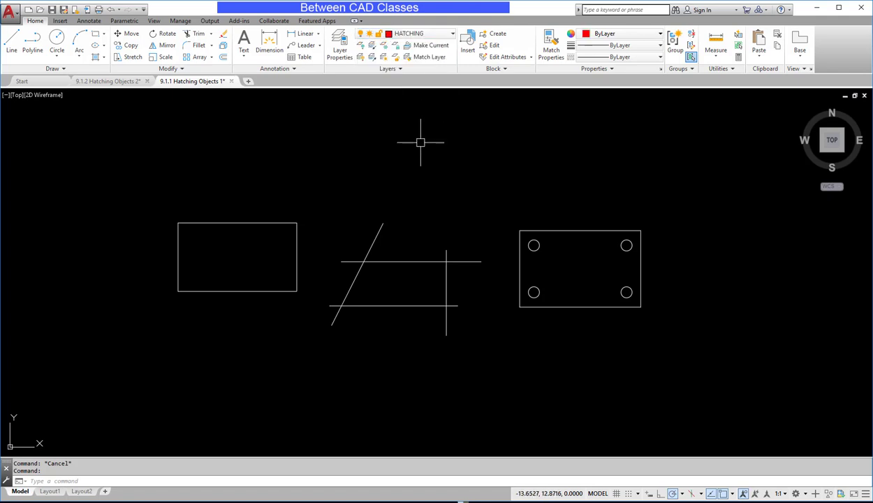
mouse_move(437, 167)
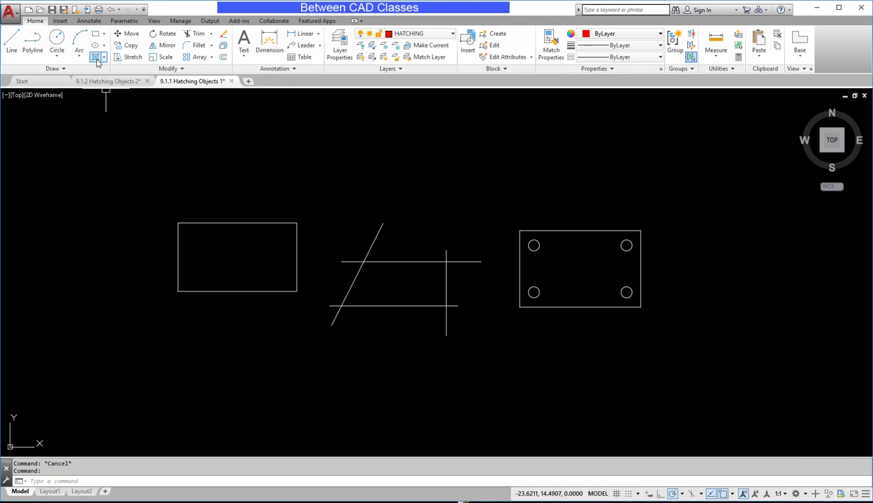
Step: Pick points inside the rectangle, crossing-lines area and holed plate for ANSI31 associative hatching
left_click(97, 57)
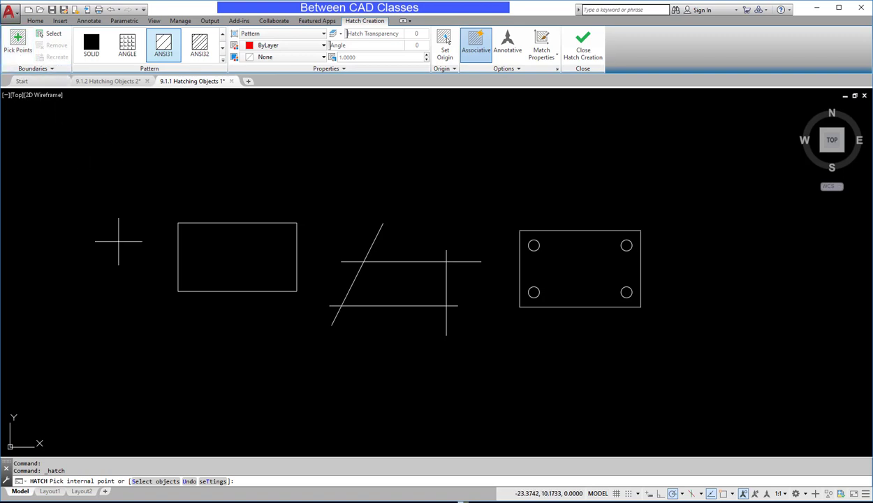
mouse_move(86, 454)
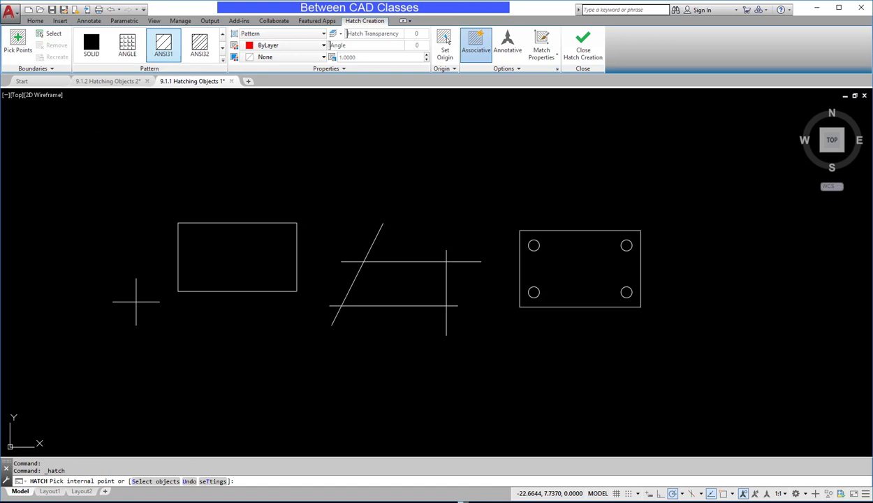
left_click(237, 266)
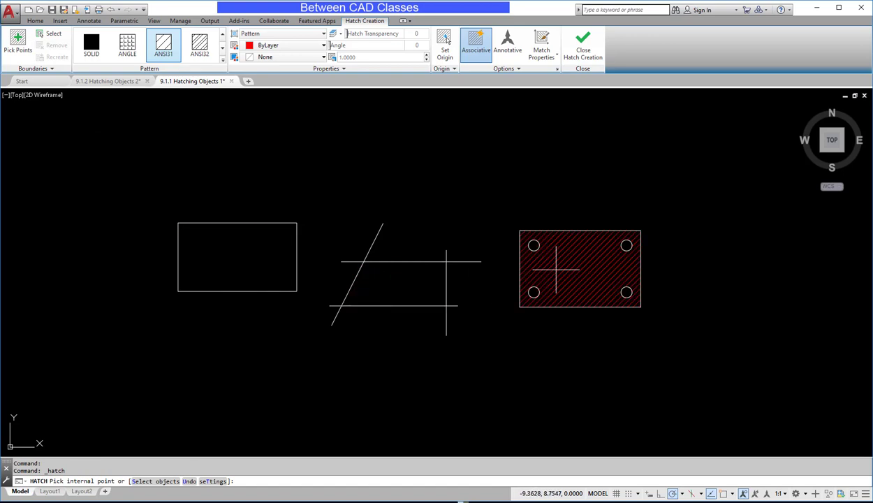
left_click(213, 267)
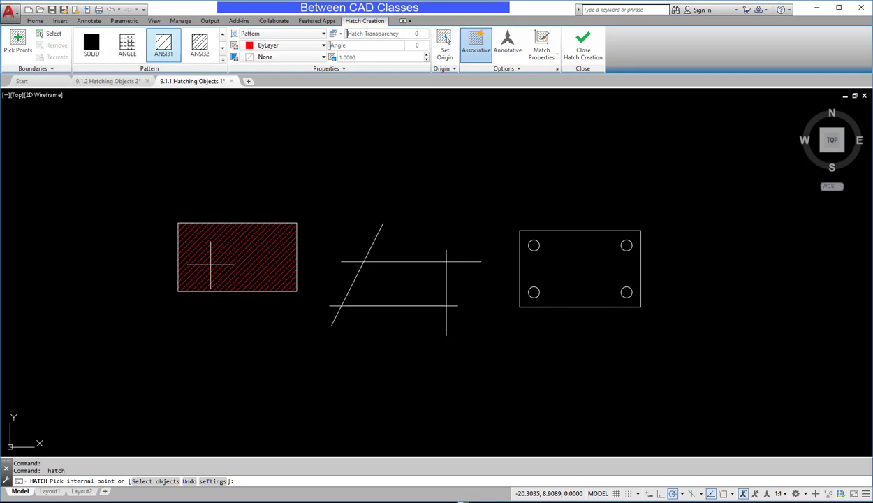
left_click(385, 283)
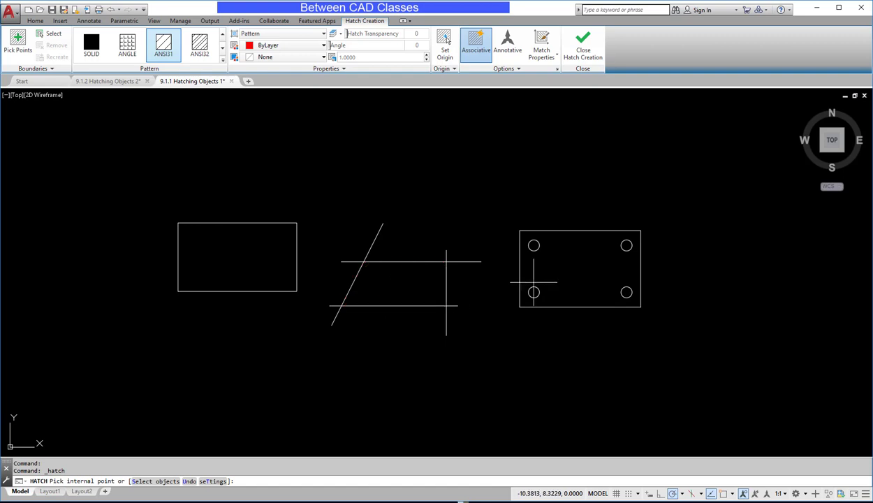
left_click(589, 279)
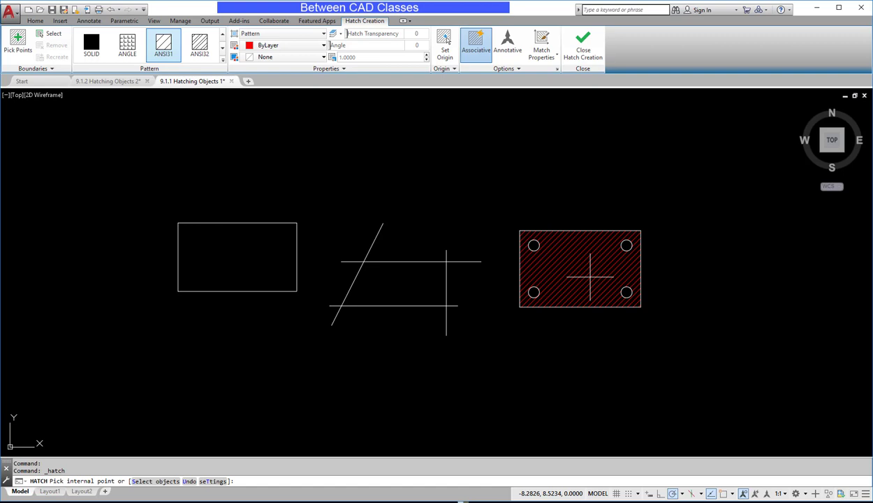
left_click(395, 283)
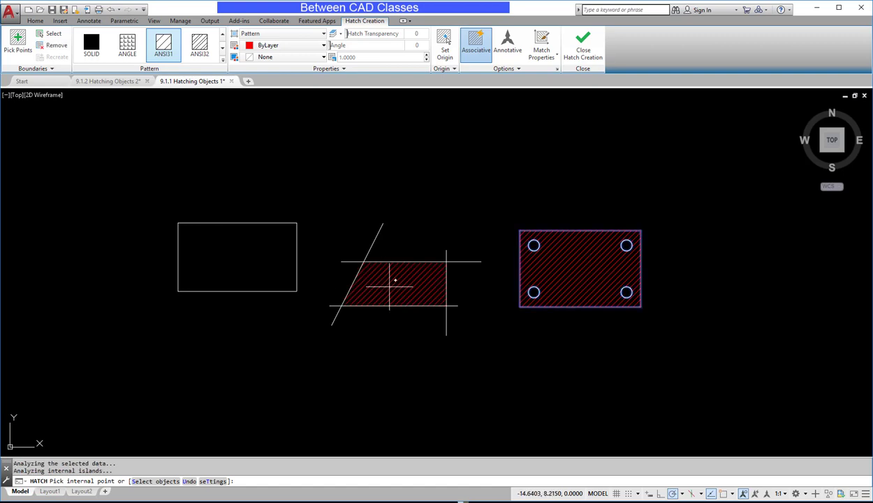
left_click(237, 257)
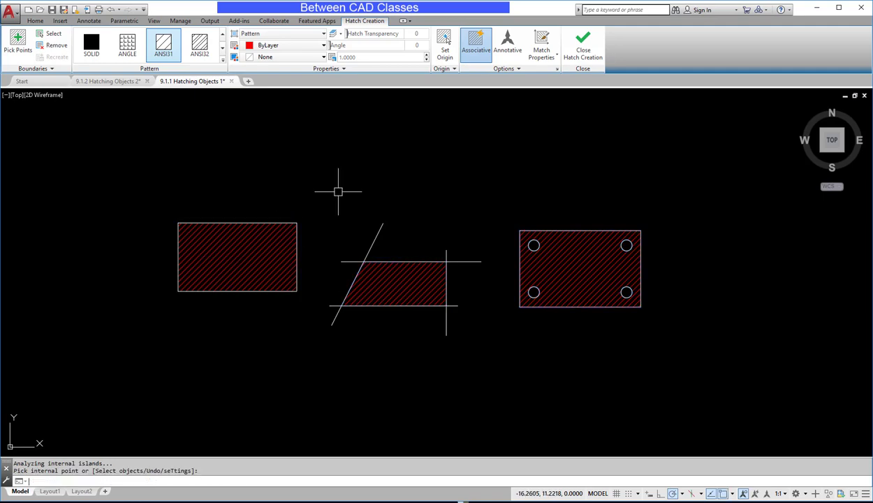
Step: Close Hatch Creation and select an existing hatch to inspect it in the Hatch Editor
left_click(583, 45)
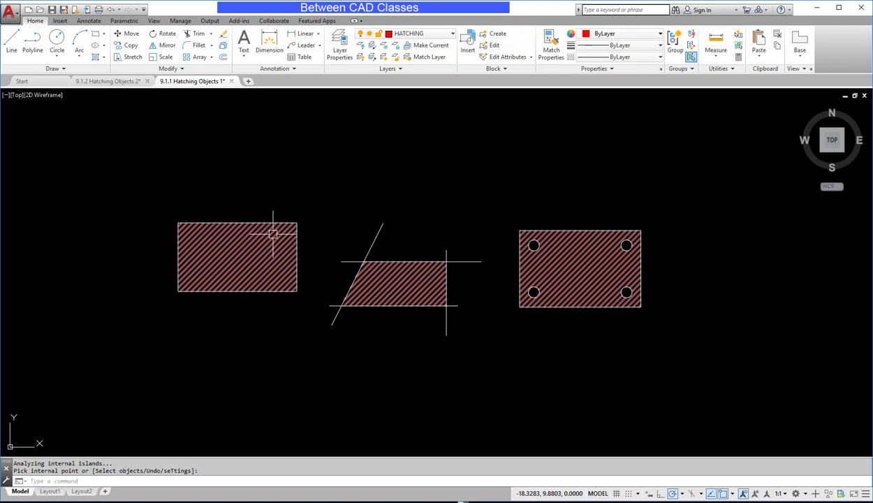
left_click(410, 266)
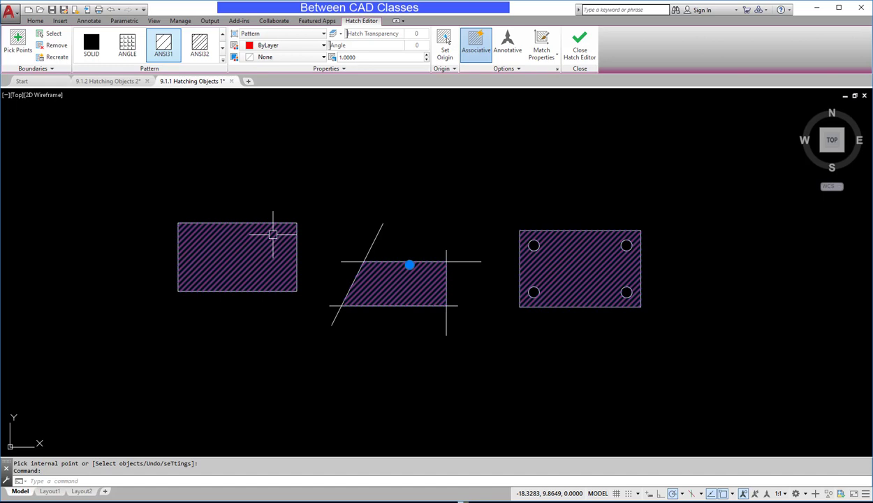
mouse_move(441, 189)
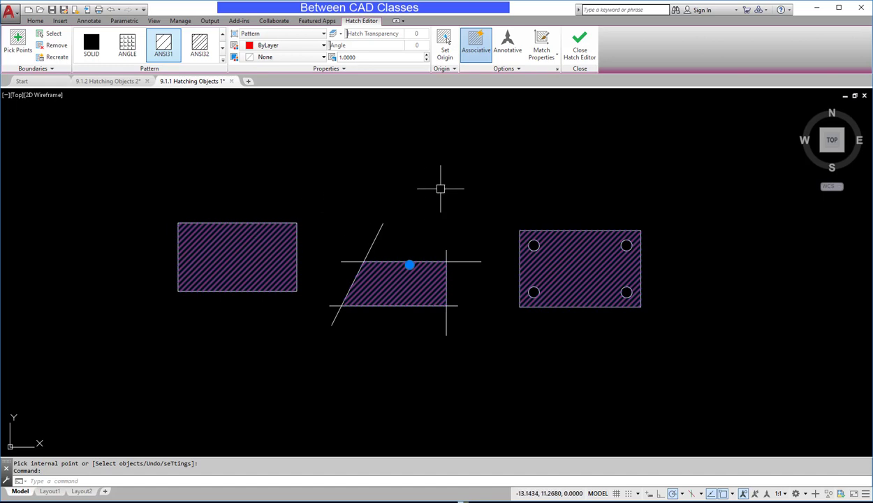
mouse_move(540, 88)
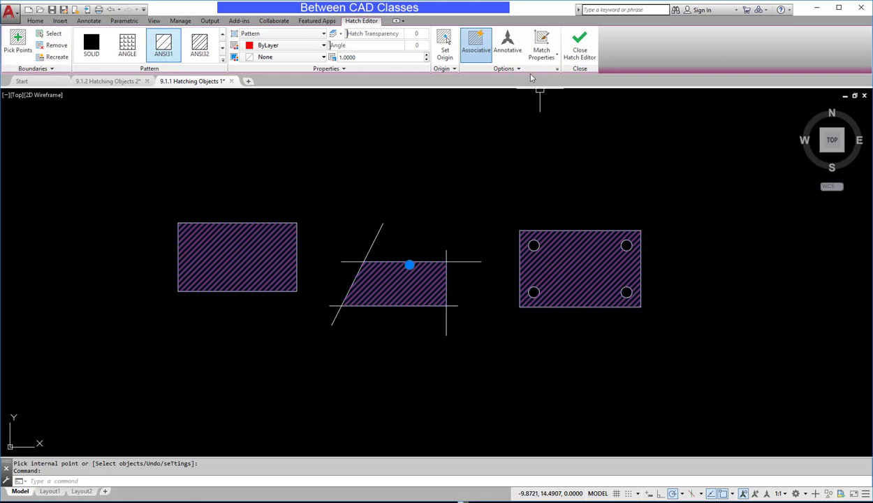
left_click(506, 68)
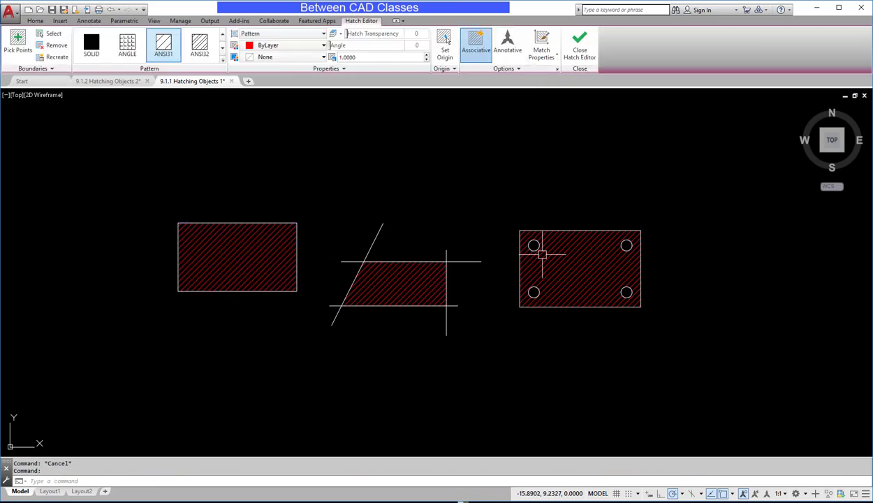
Step: Clear the current selection to leave hatch editing
left_click(580, 42)
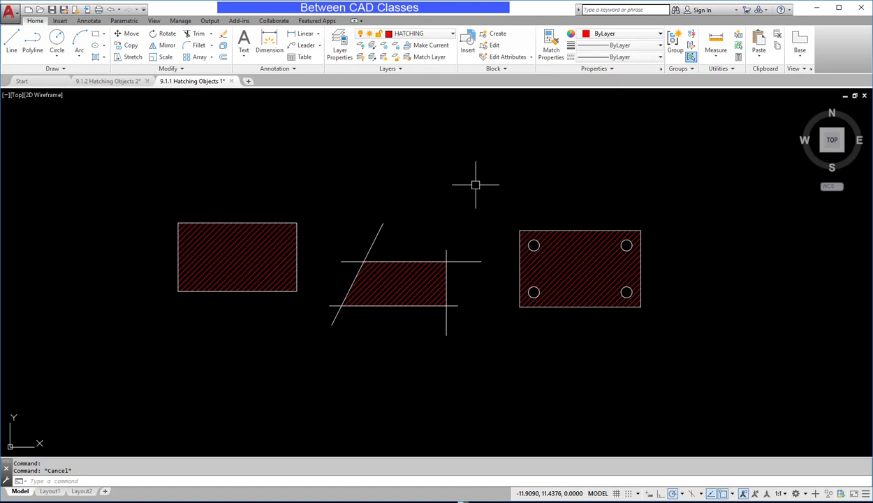
mouse_move(253, 243)
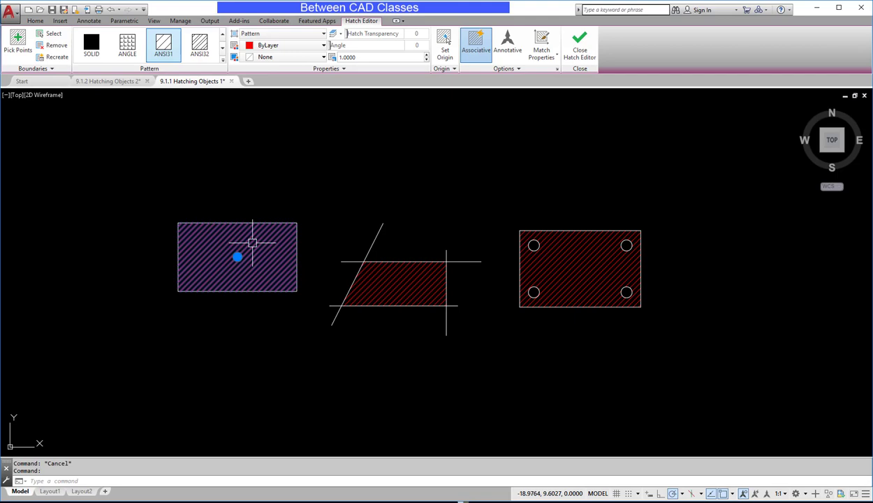
mouse_move(360, 168)
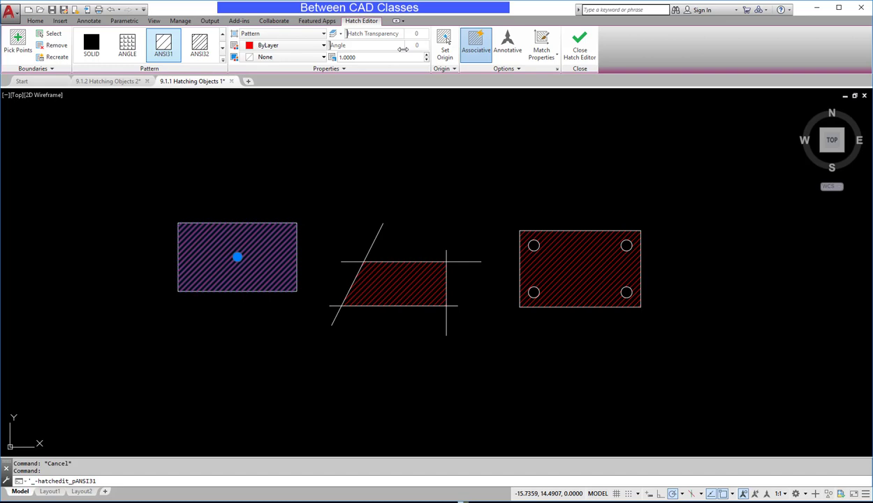
mouse_move(335, 94)
type("90")
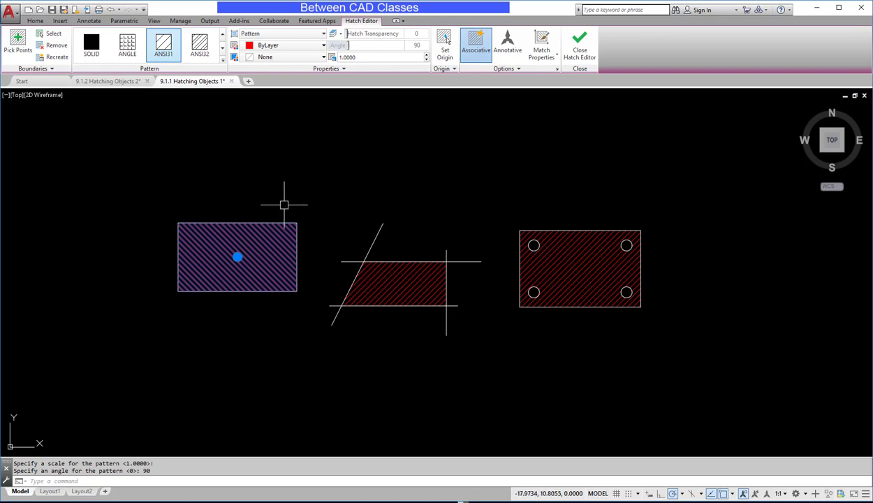
mouse_move(338, 93)
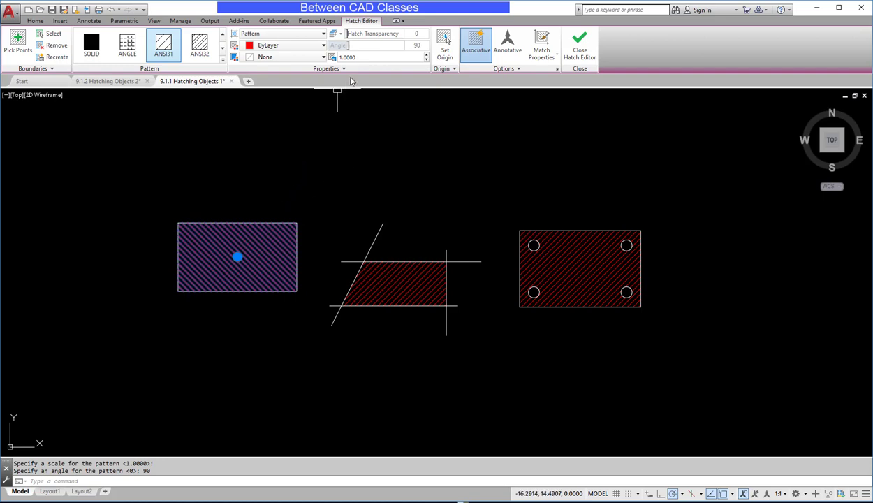
Step: Set the rectangle's hatch scale to 2.0000 and switch its pattern to ANSI32
left_click(378, 57)
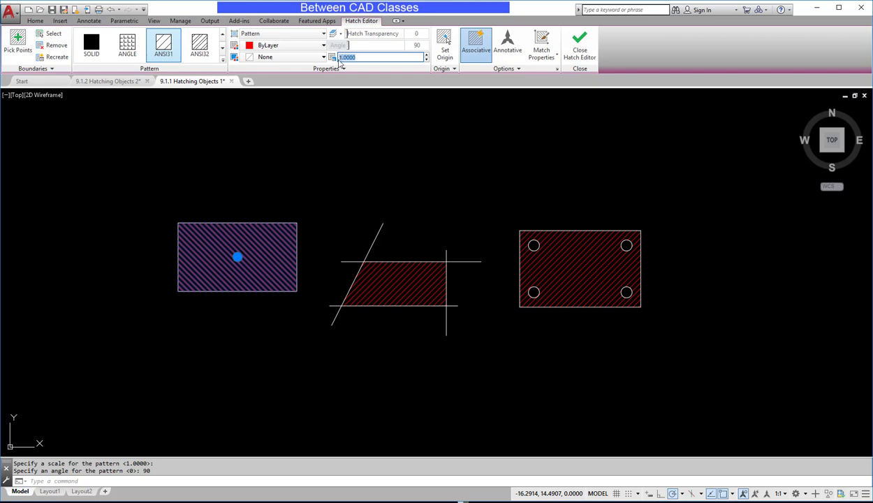
type("2.0000")
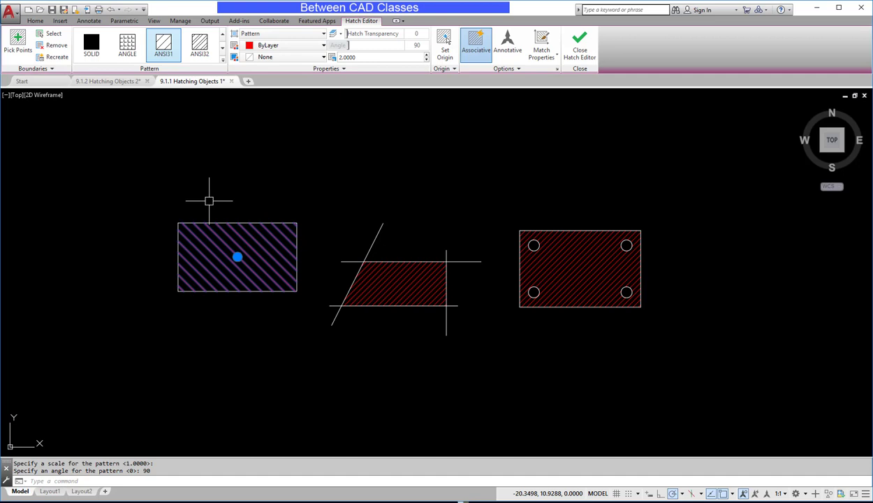
mouse_move(210, 138)
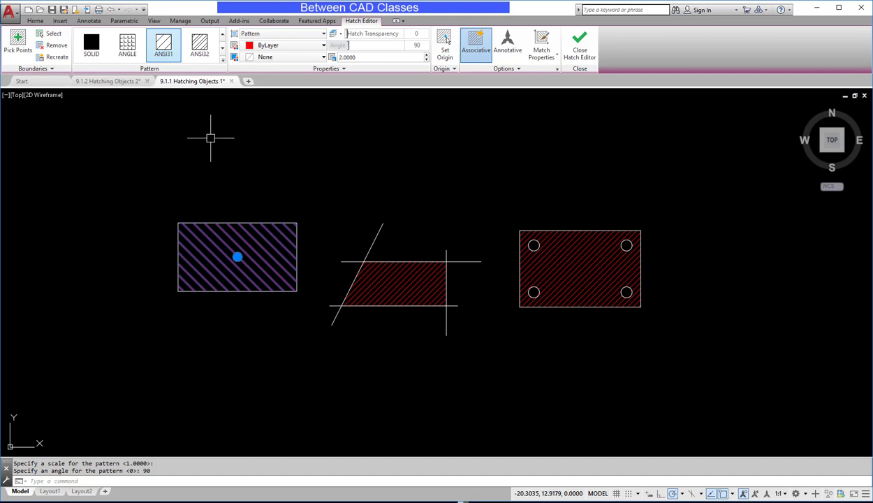
left_click(200, 44)
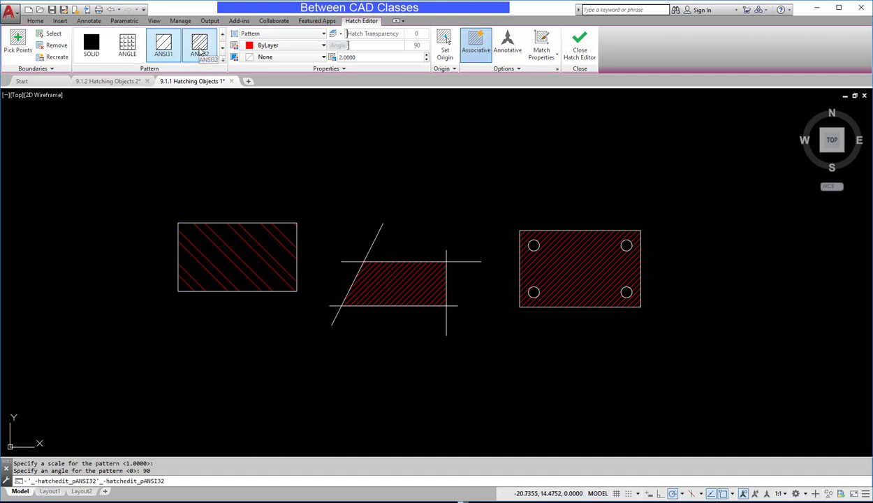
left_click(199, 44)
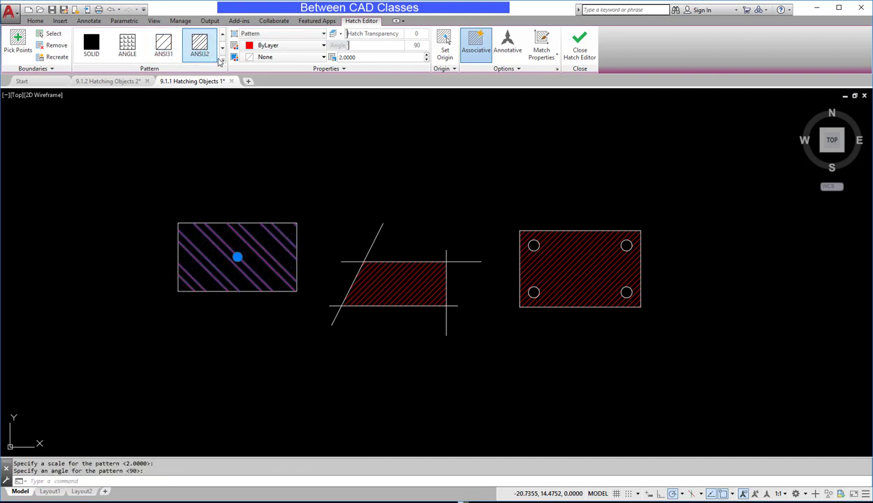
left_click(222, 60)
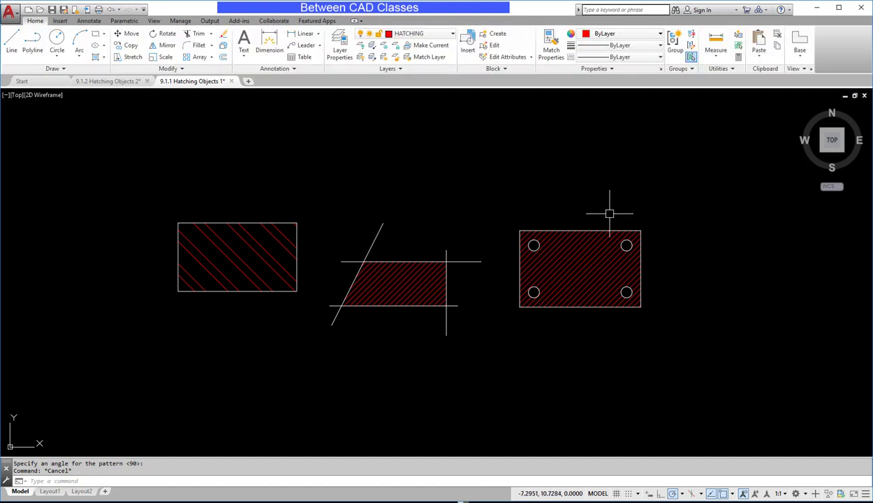
Step: Select the hatch inside the plate to edit it
left_click(580, 269)
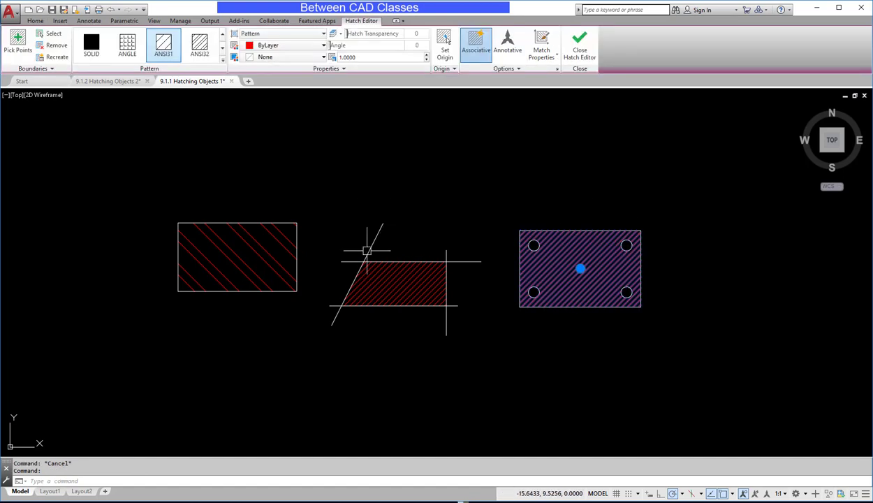
left_click(395, 283)
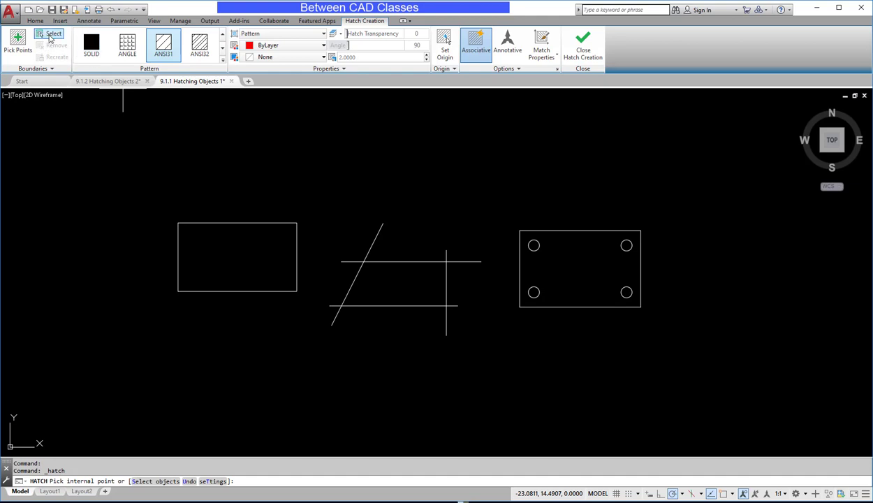
Step: Hatch the plain rectangle and four-hole plate by selecting them as boundary objects
left_click(49, 33)
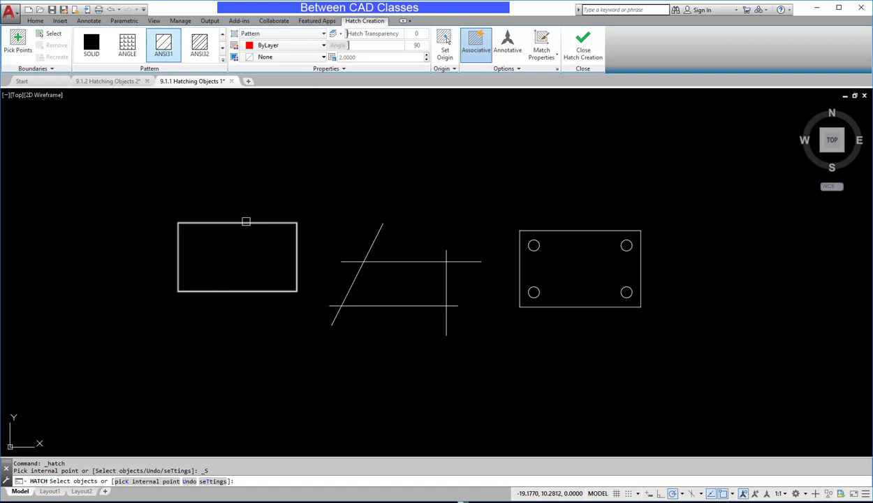
left_click(237, 256)
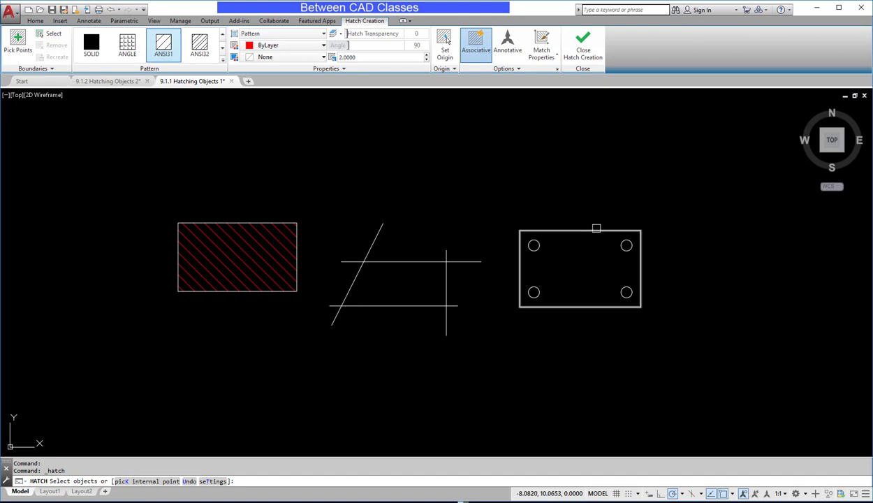
left_click(580, 269)
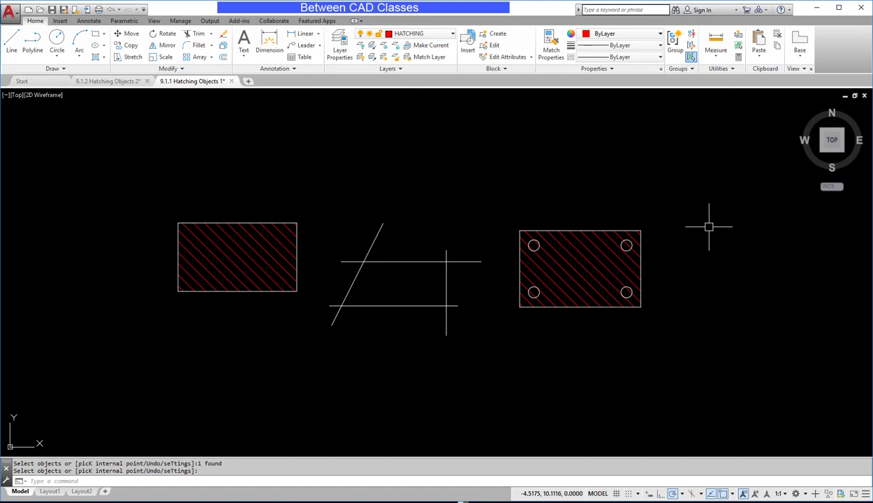
mouse_move(474, 186)
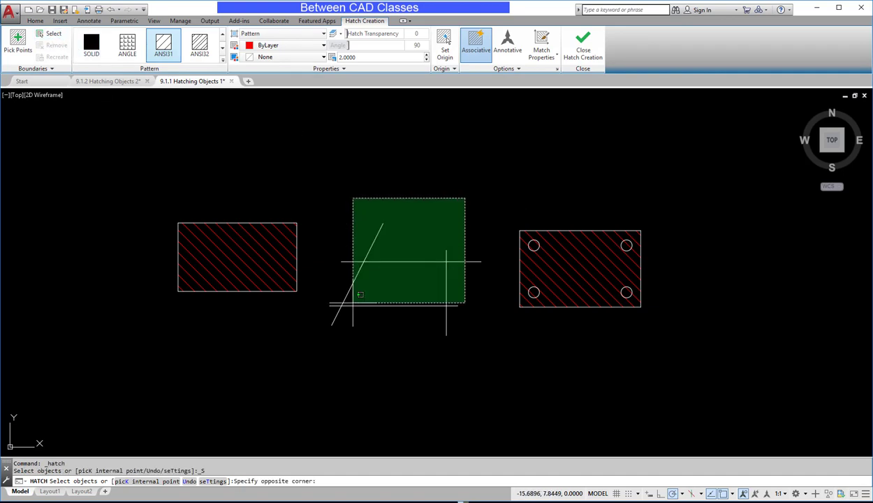
Step: Window-select the crossing lines for hatching, then select the plate's existing hatch for removal
left_click(403, 339)
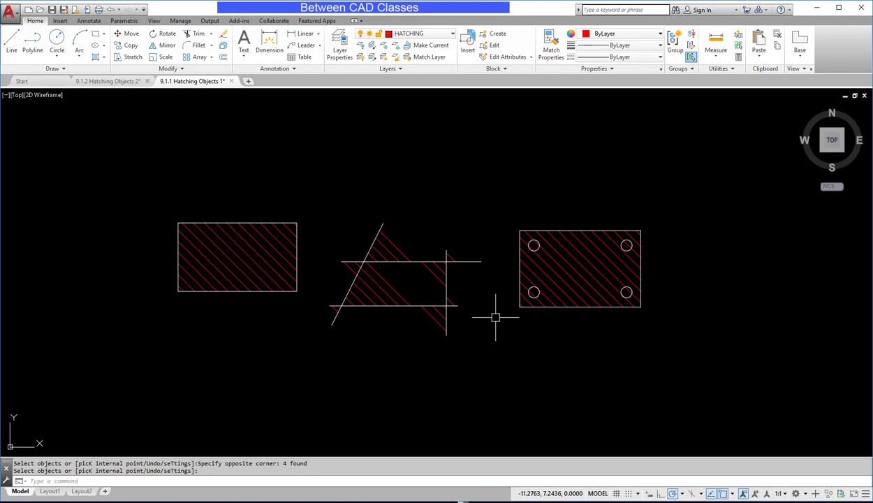
left_click(568, 256)
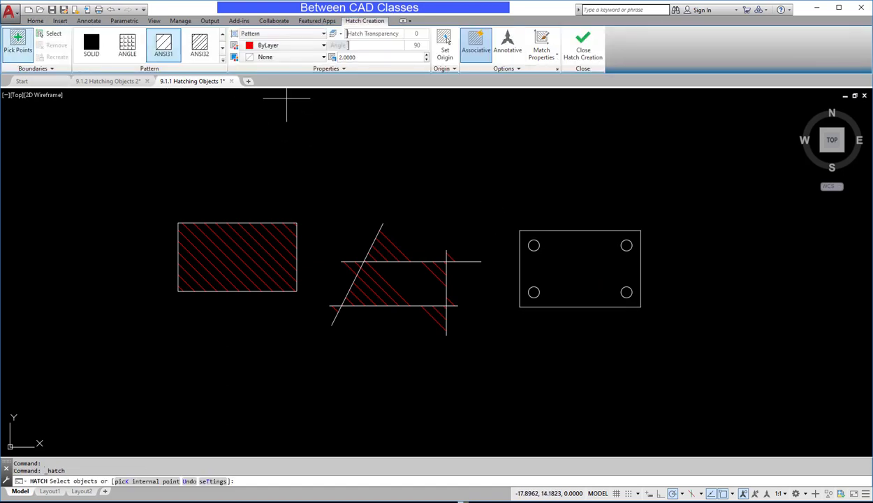
Step: Pick a point inside the plate to preview hatching around its four holes
left_click(599, 269)
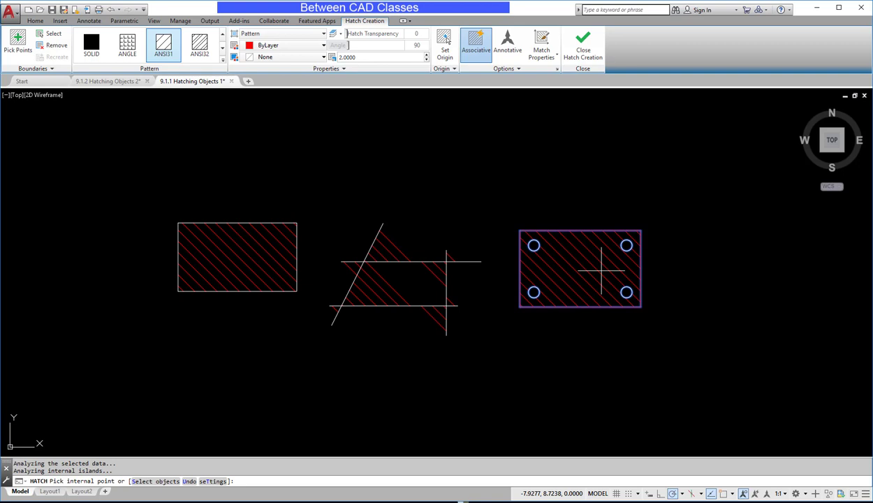
mouse_move(535, 128)
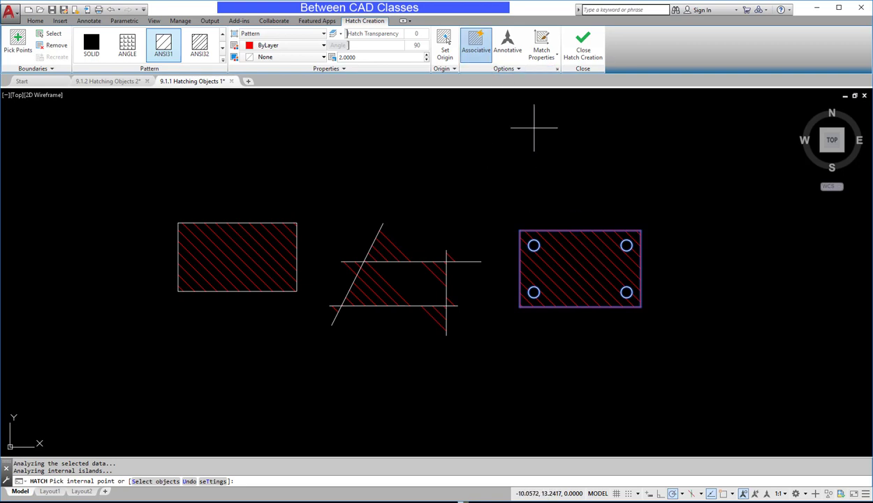
mouse_move(489, 98)
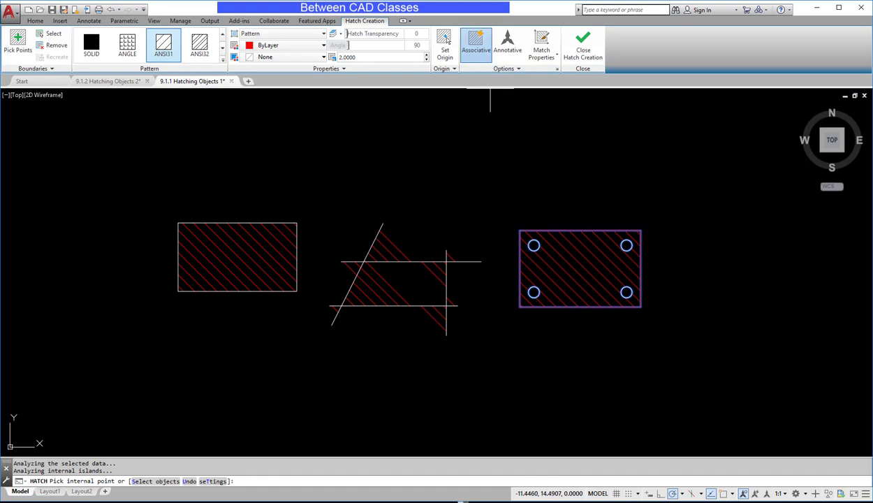
mouse_move(556, 169)
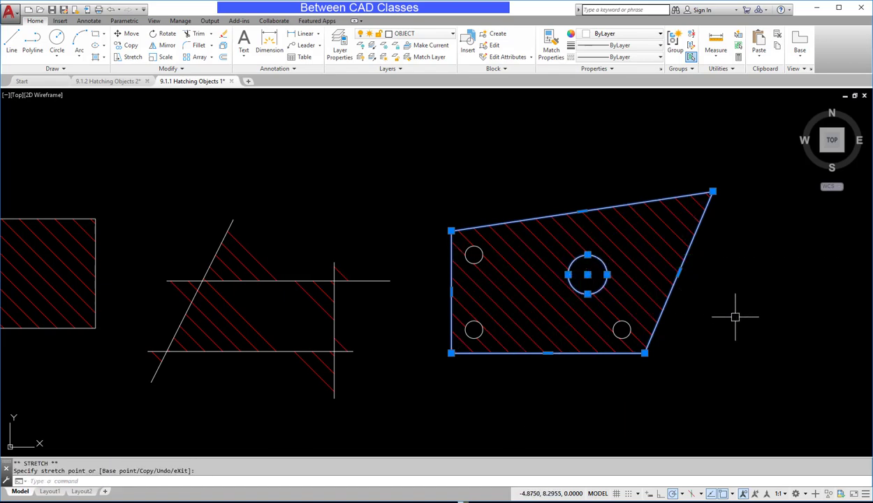
Step: Finish a grip edit on the plate and place the stretched edge's new position
key("Escape")
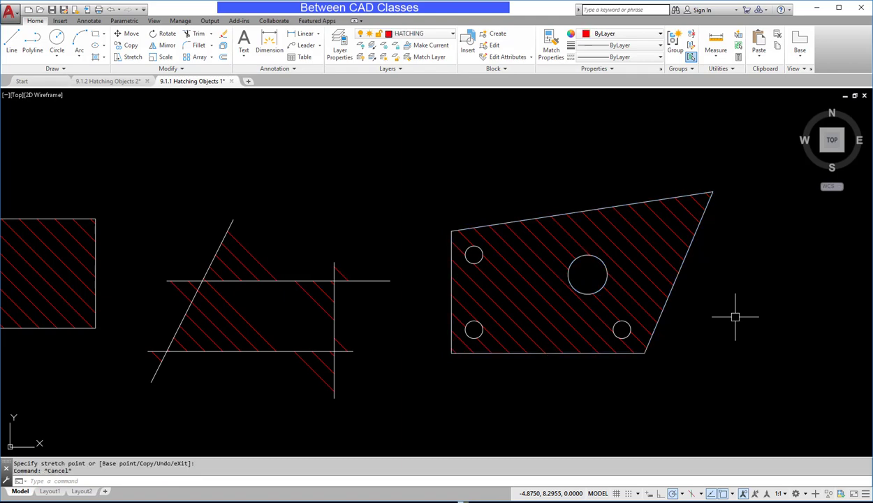
mouse_move(693, 289)
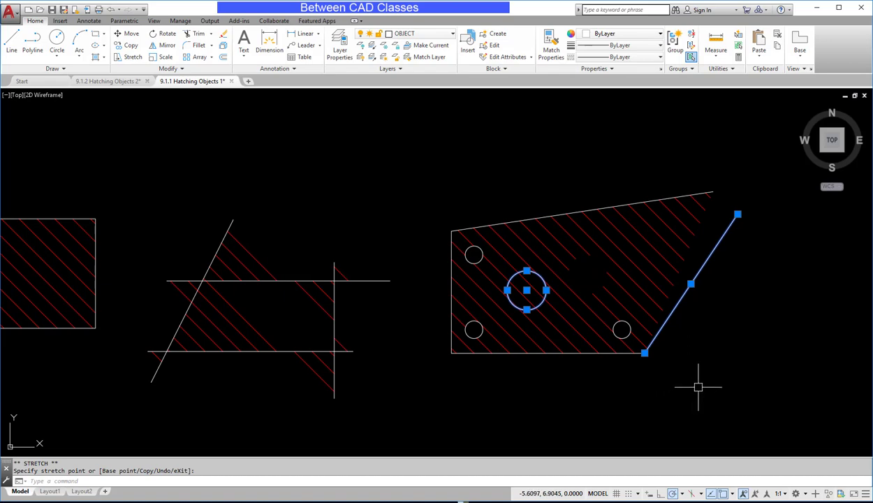
left_click(110, 9)
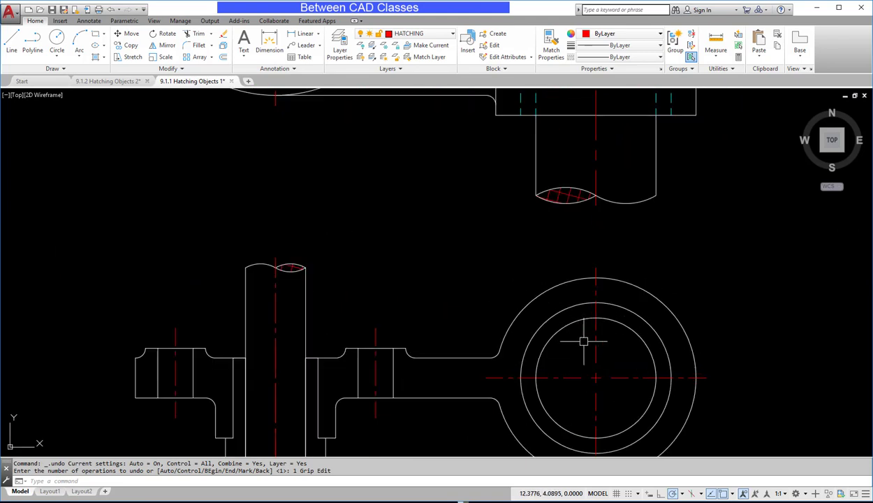
mouse_move(573, 209)
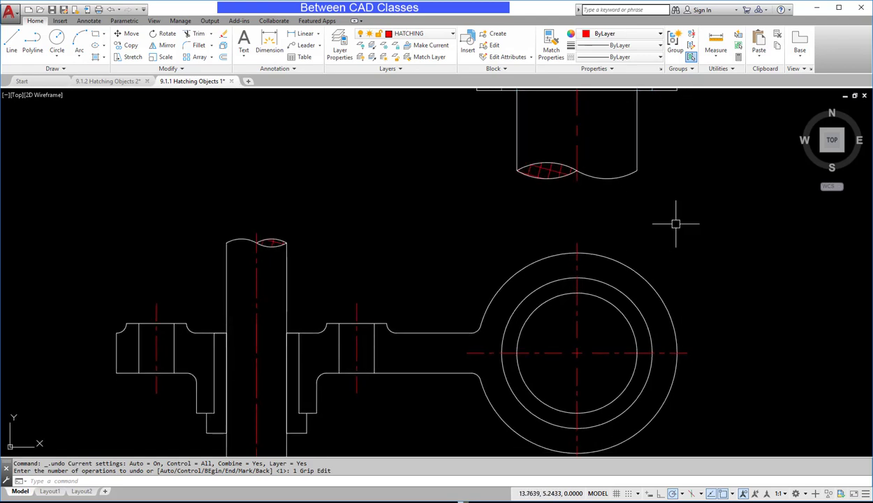
mouse_move(674, 224)
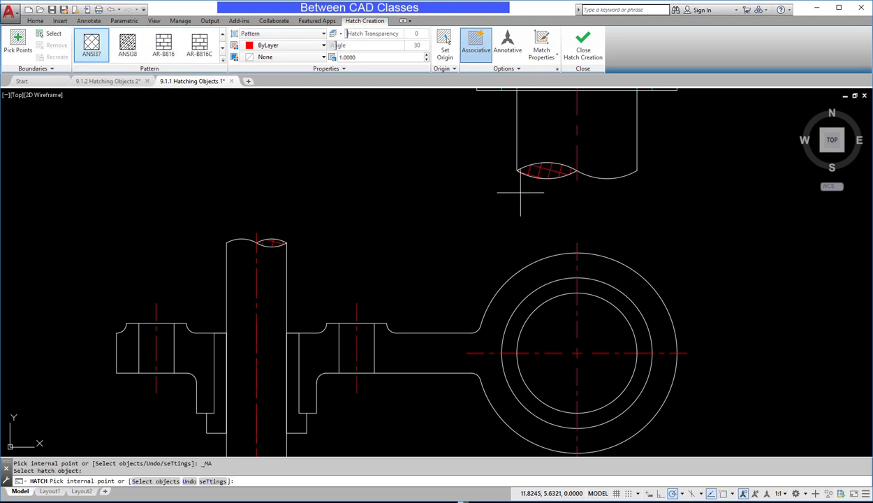
Step: Match the shaft's red cross-hatch and apply it inside the ring's inner circle
left_click(550, 329)
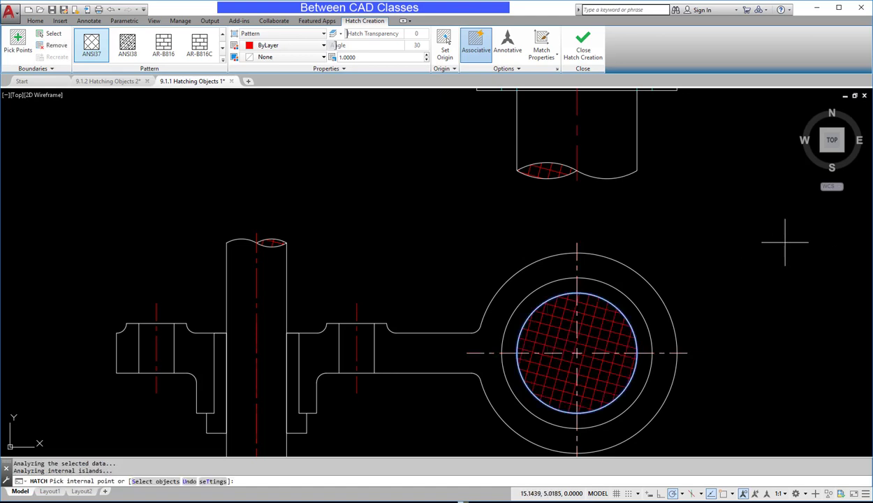
left_click(582, 45)
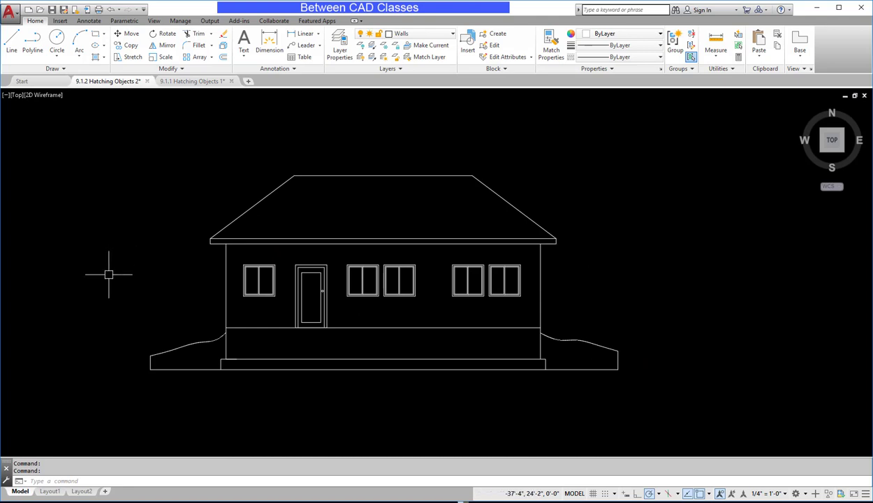
Step: Make Hatching the current layer and fill the front wall with BRICK at scale 12
left_click(453, 33)
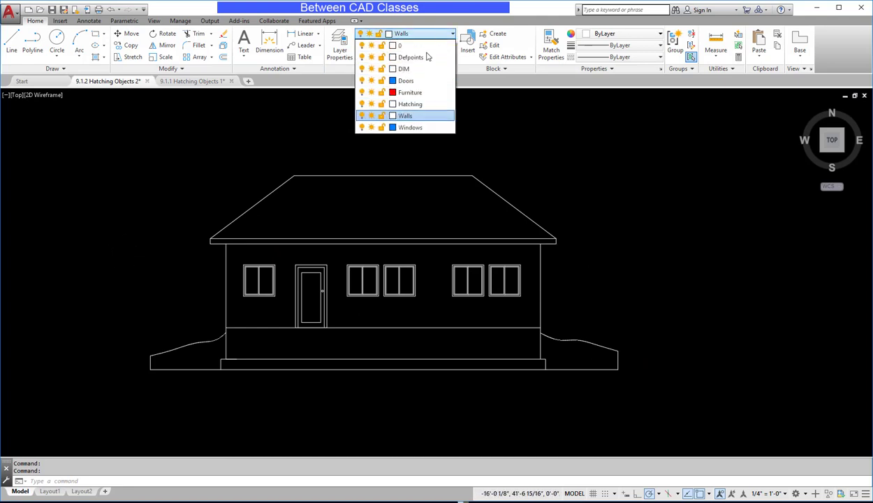
left_click(410, 104)
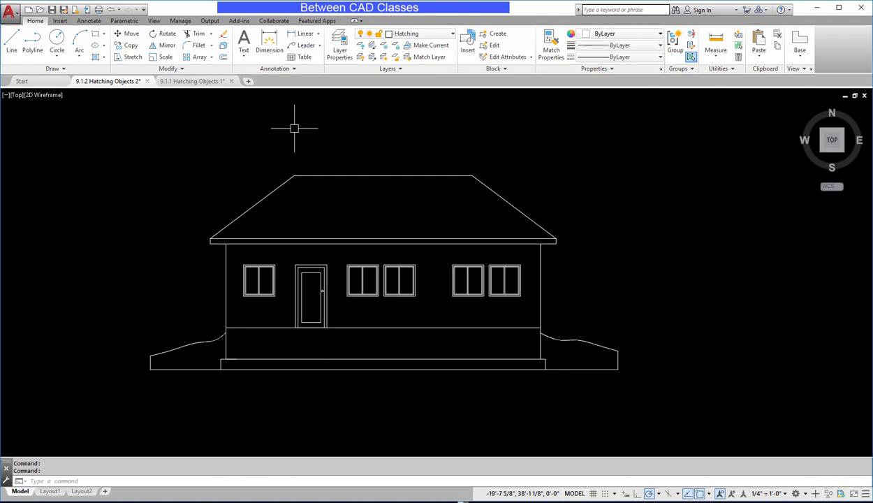
left_click(406, 33)
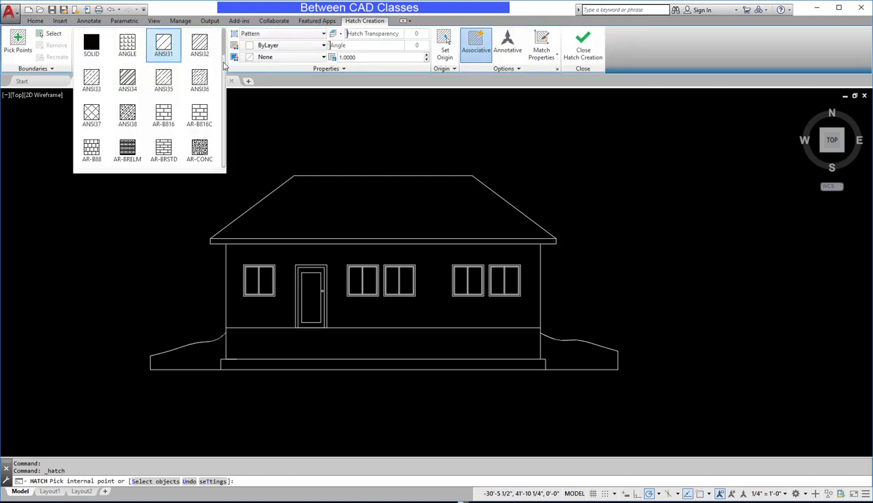
scroll("down", 3)
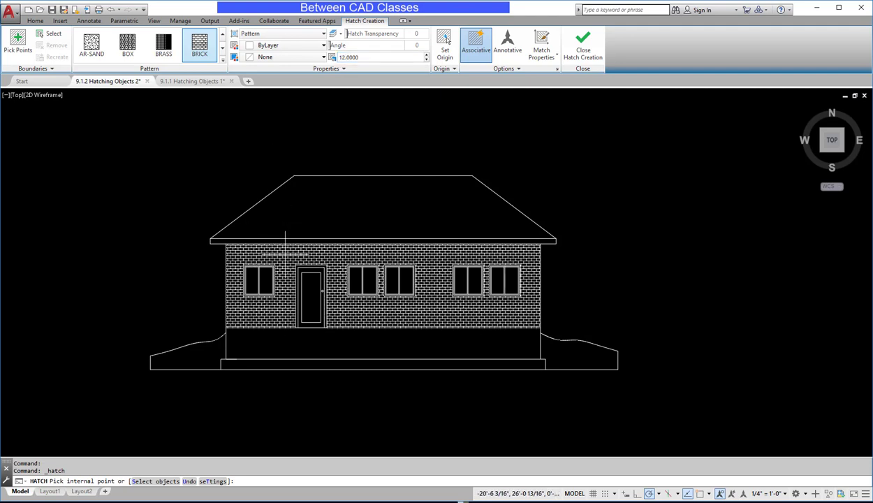
left_click(286, 251)
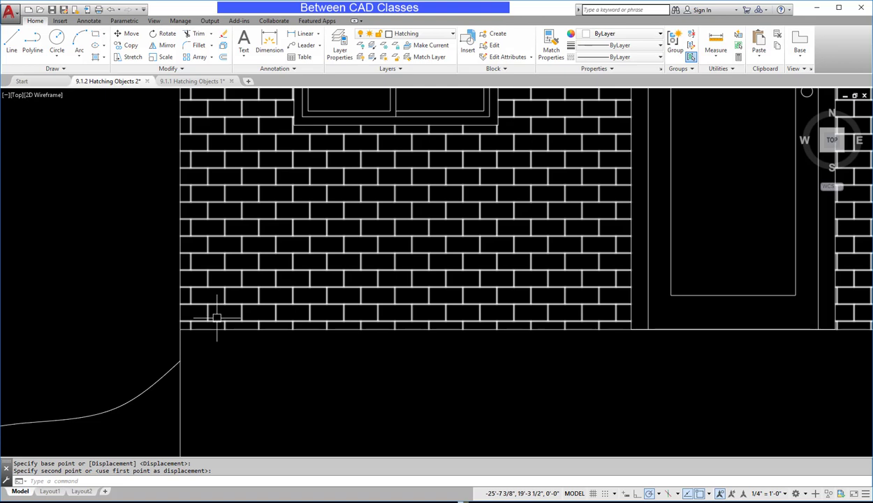
mouse_move(216, 318)
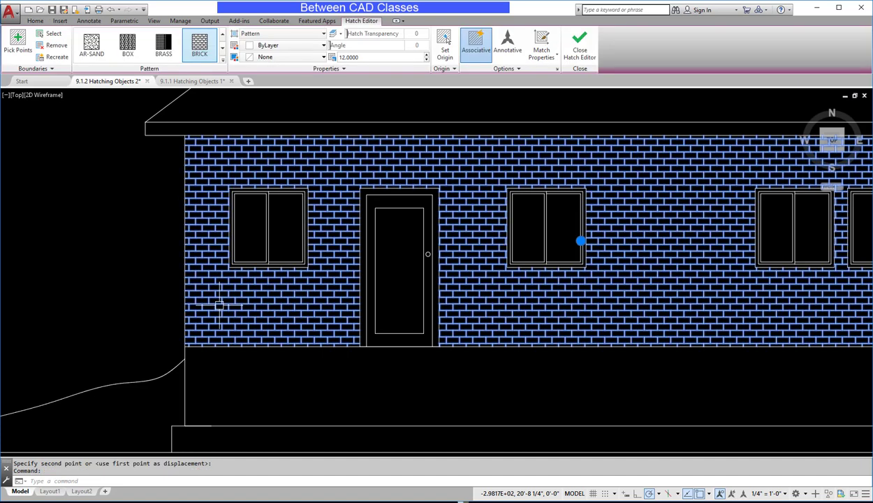
mouse_move(455, 92)
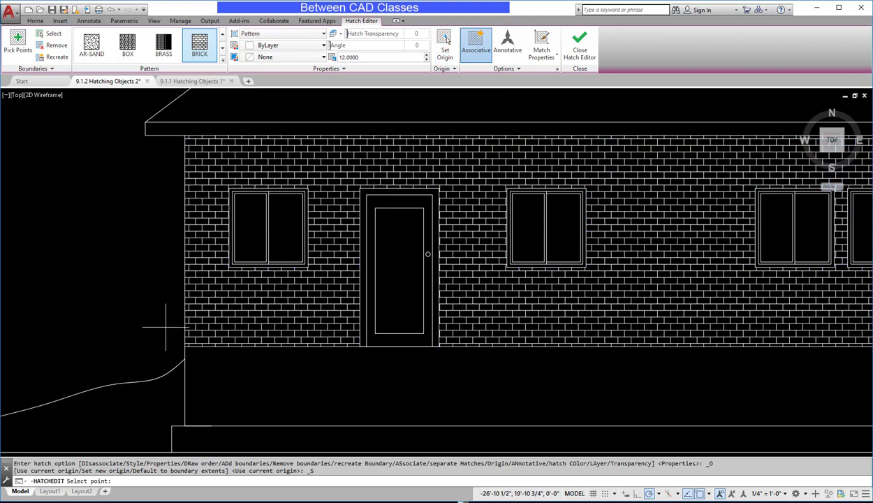
mouse_move(184, 347)
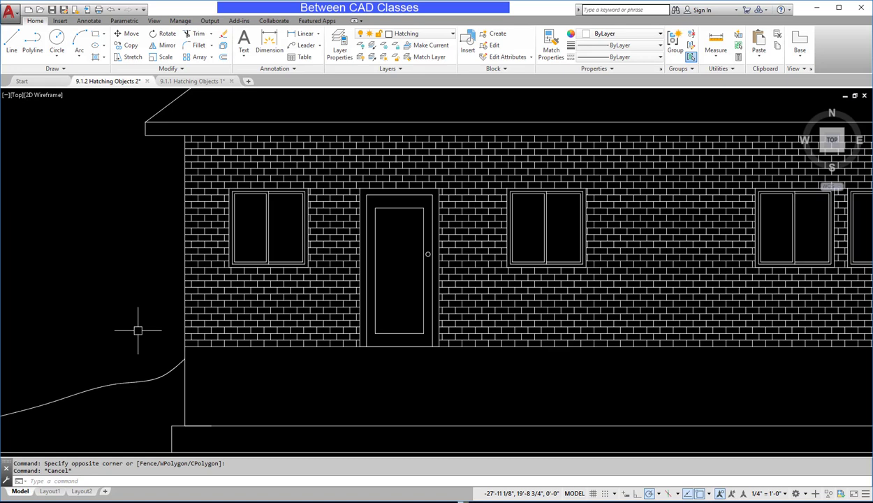
mouse_move(123, 117)
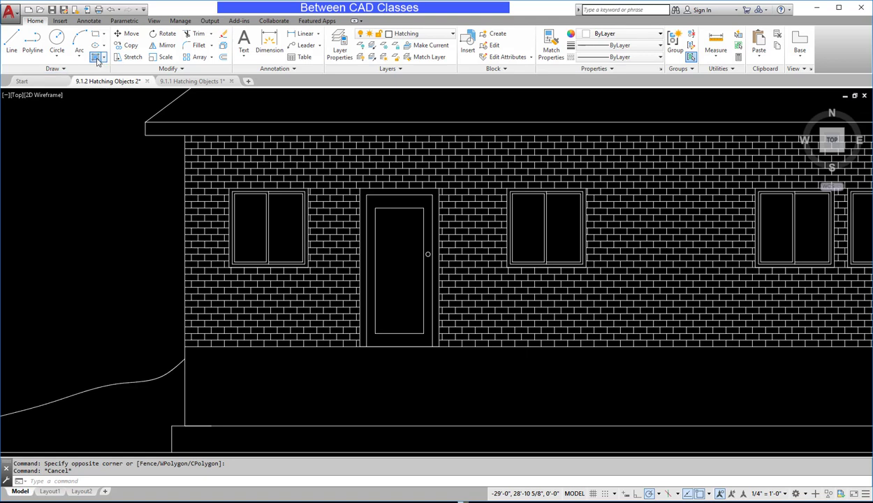
Step: Begin a new BRICK hatch and show the hatch origin options
left_click(97, 57)
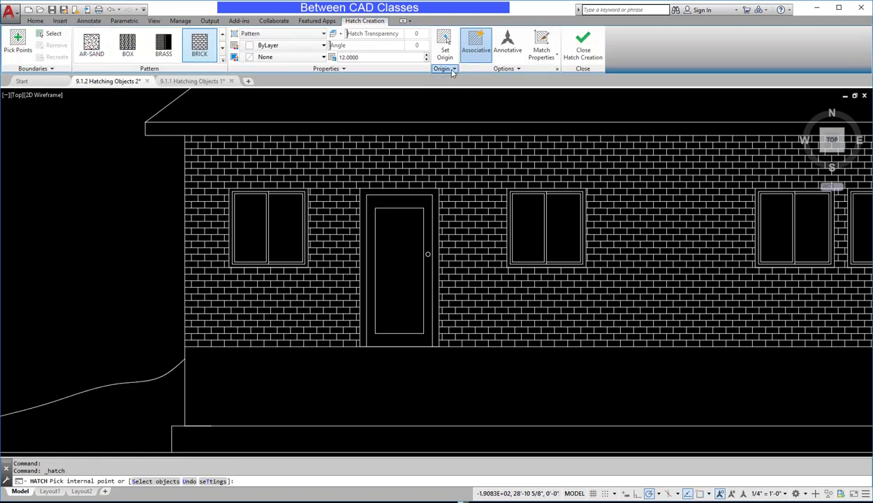
left_click(443, 69)
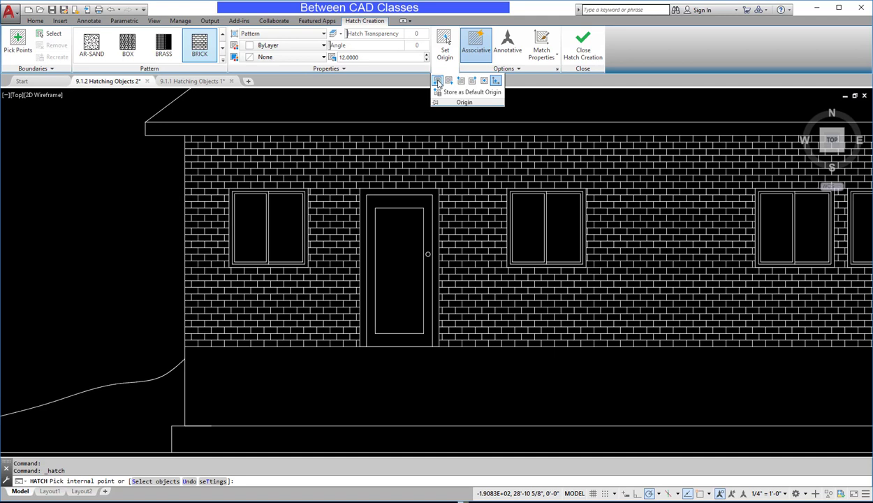